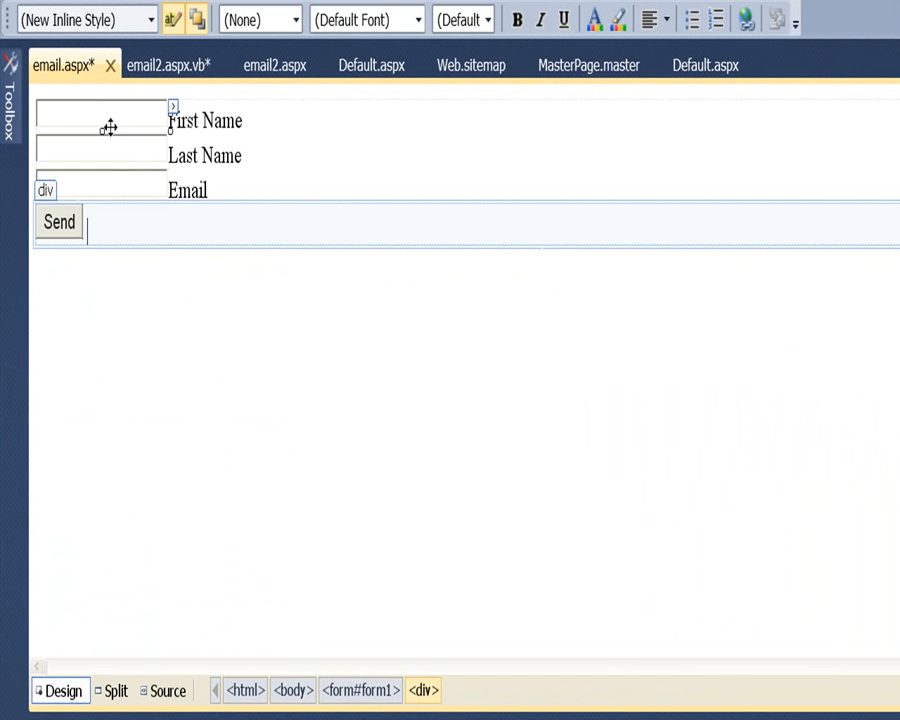
mouse_move(82, 225)
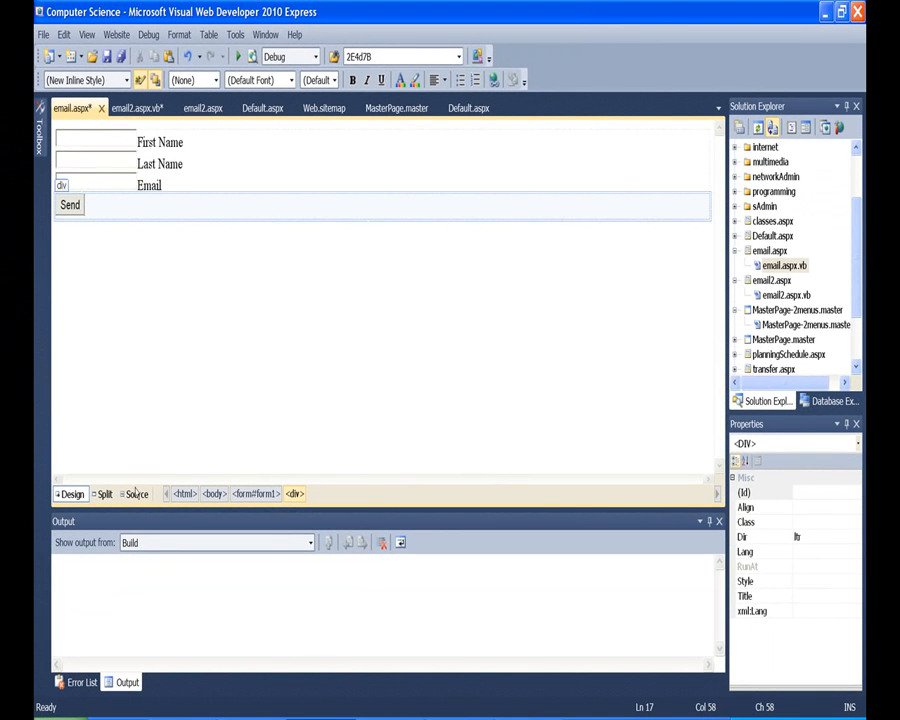
Switch the email.aspx editor to Source view to show the mailto form markup
left_click(137, 493)
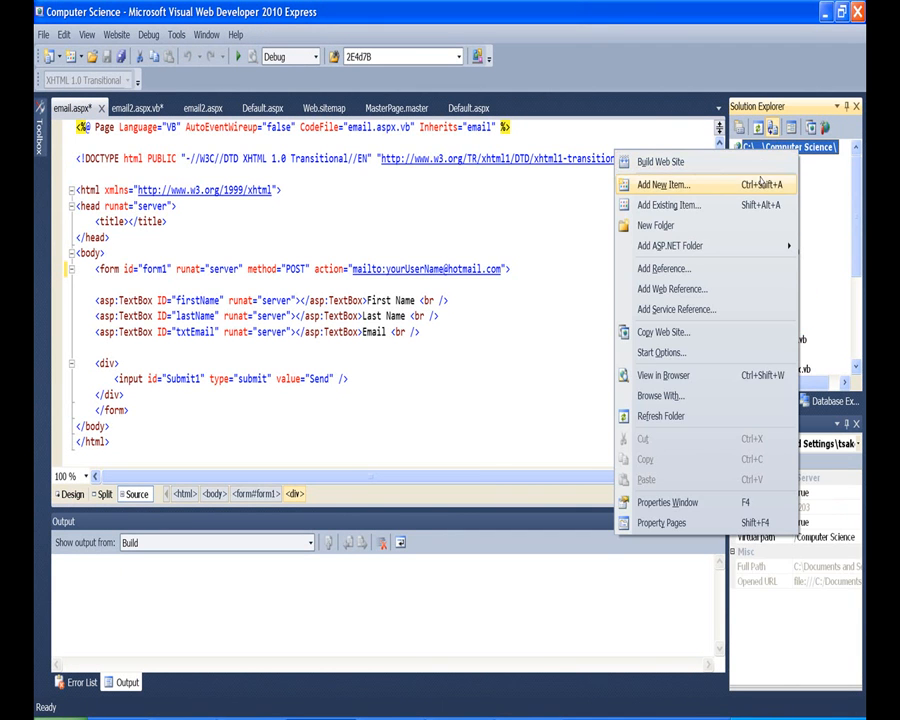
left_click(663, 184)
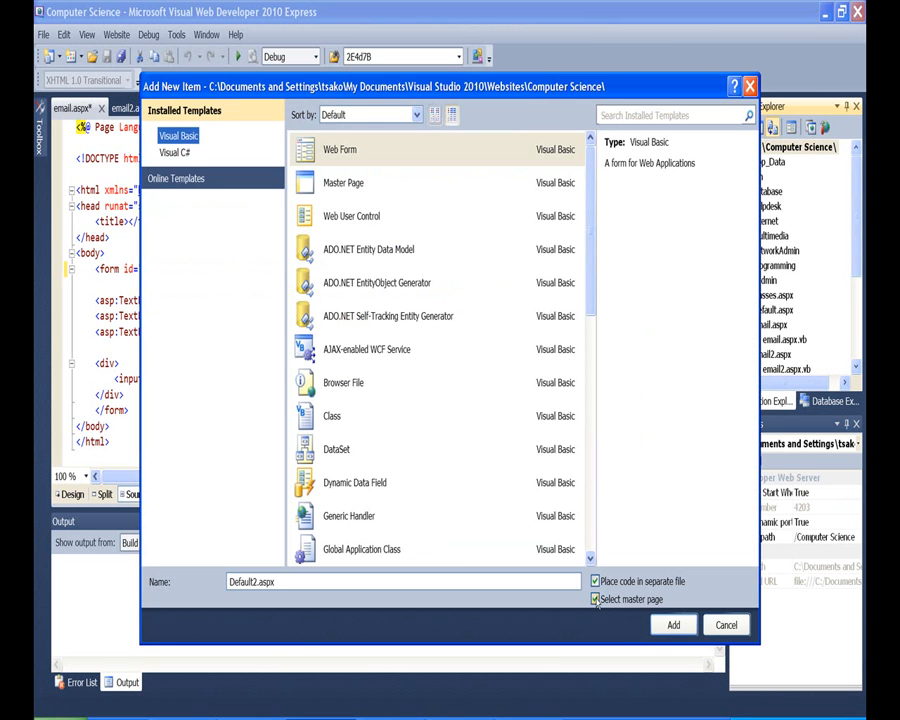
left_click(595, 599)
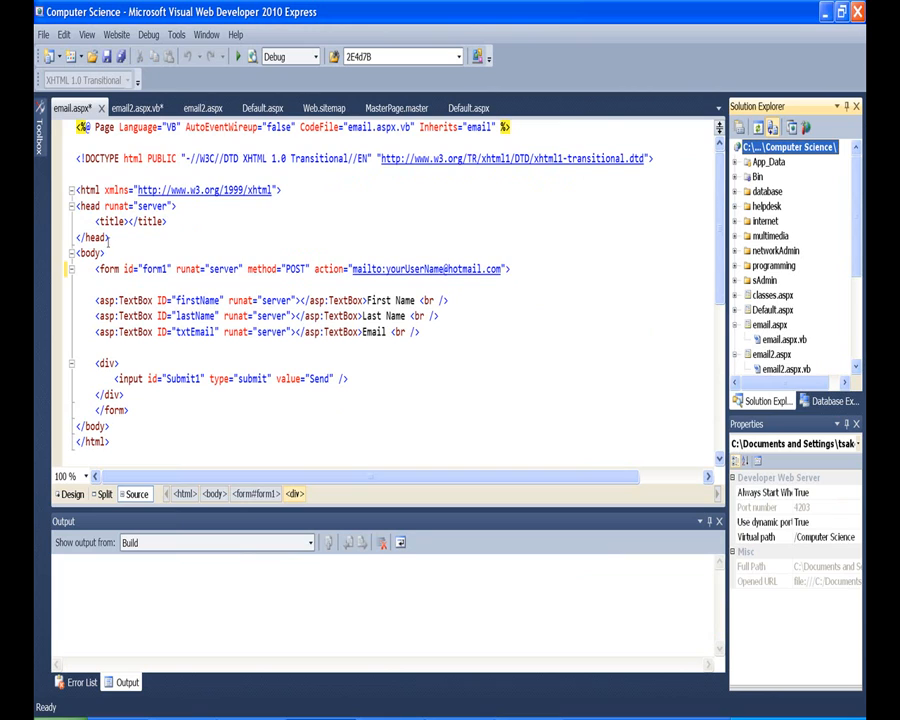
left_click(138, 268)
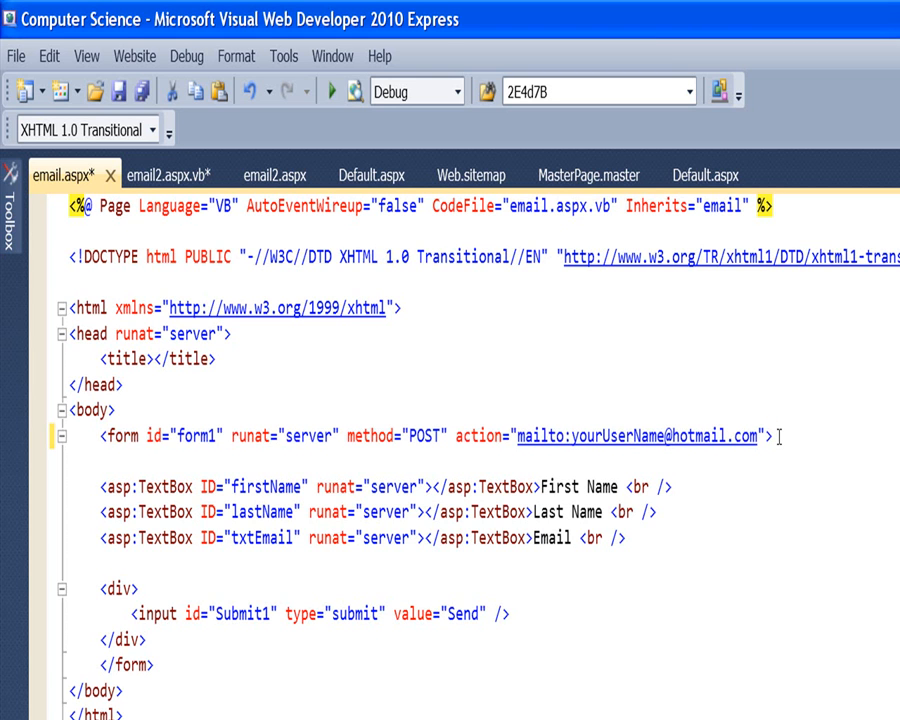
mouse_move(493, 524)
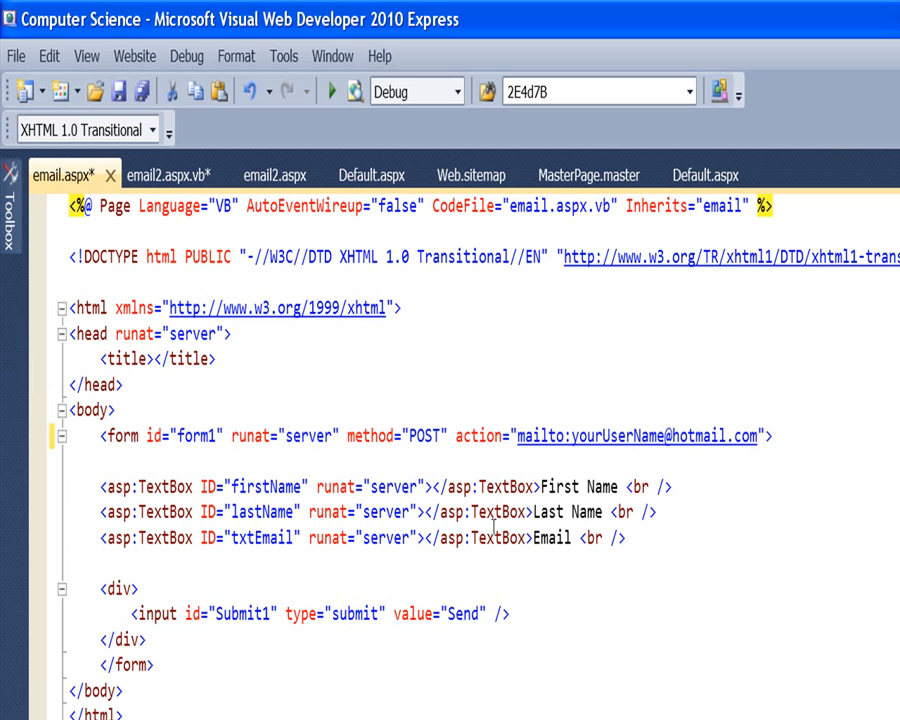
left_click(775, 435)
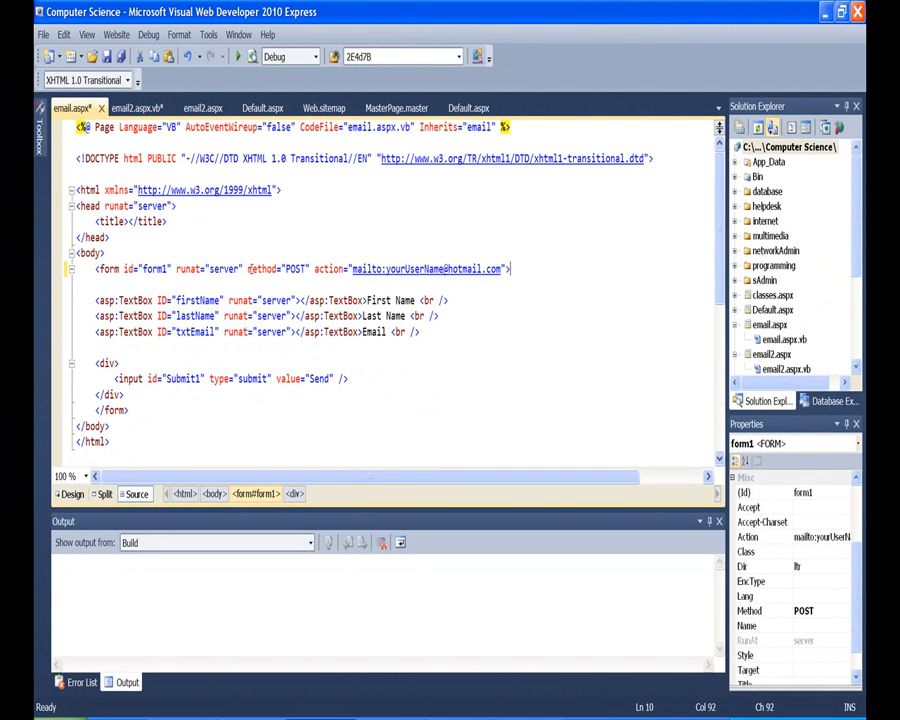
double_click(262, 268)
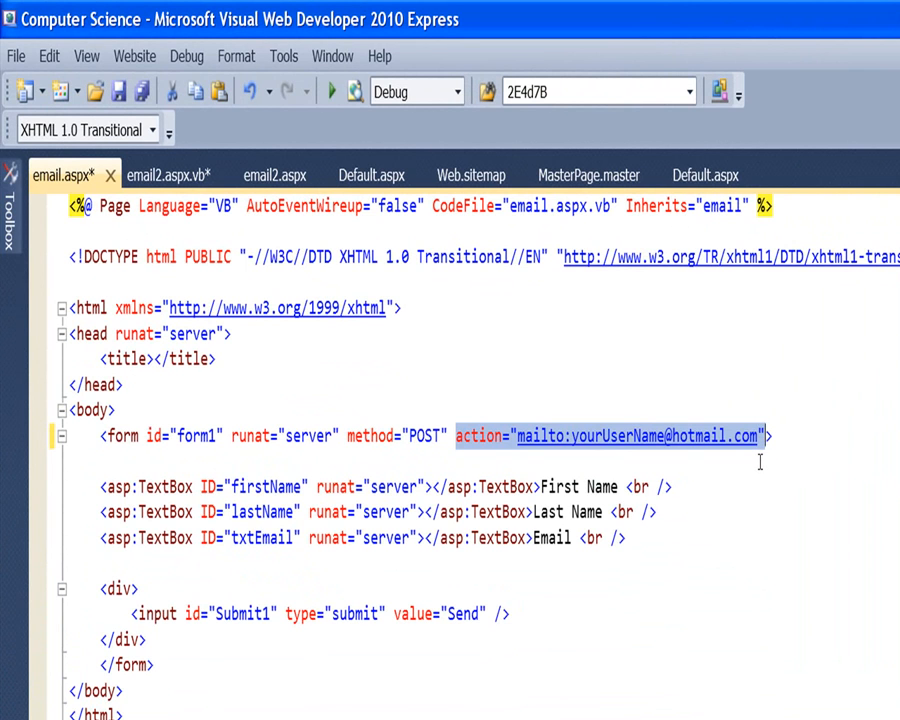
left_click(550, 460)
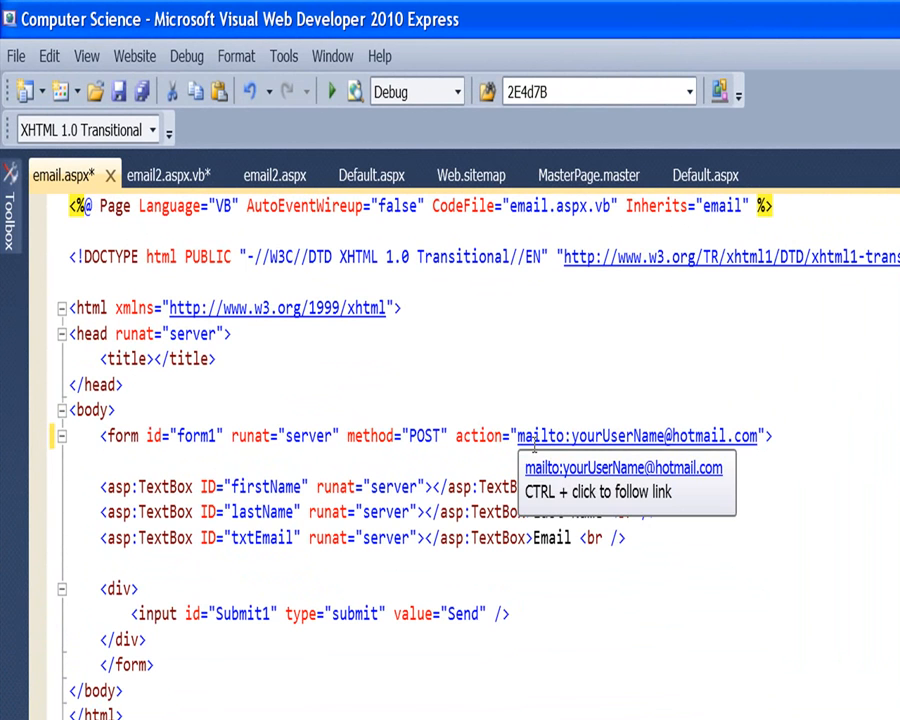
mouse_move(583, 459)
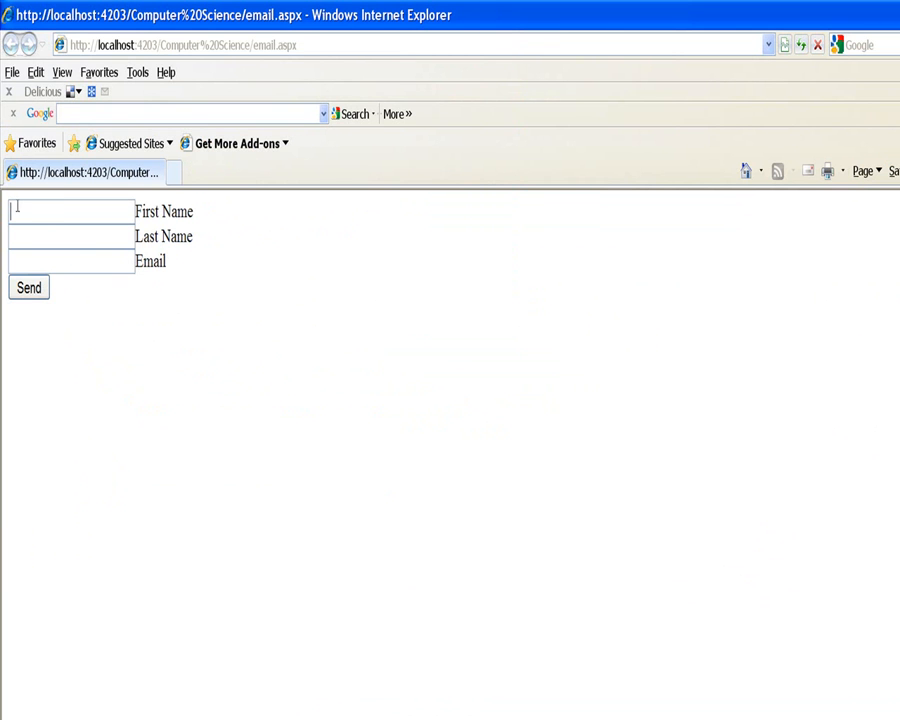
type("joe")
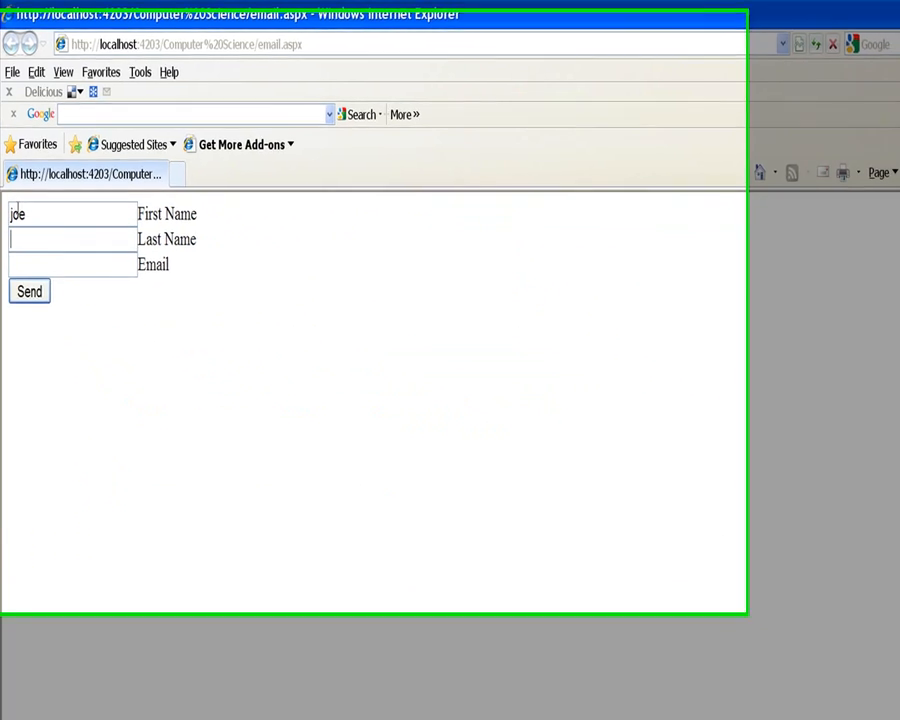
type("user")
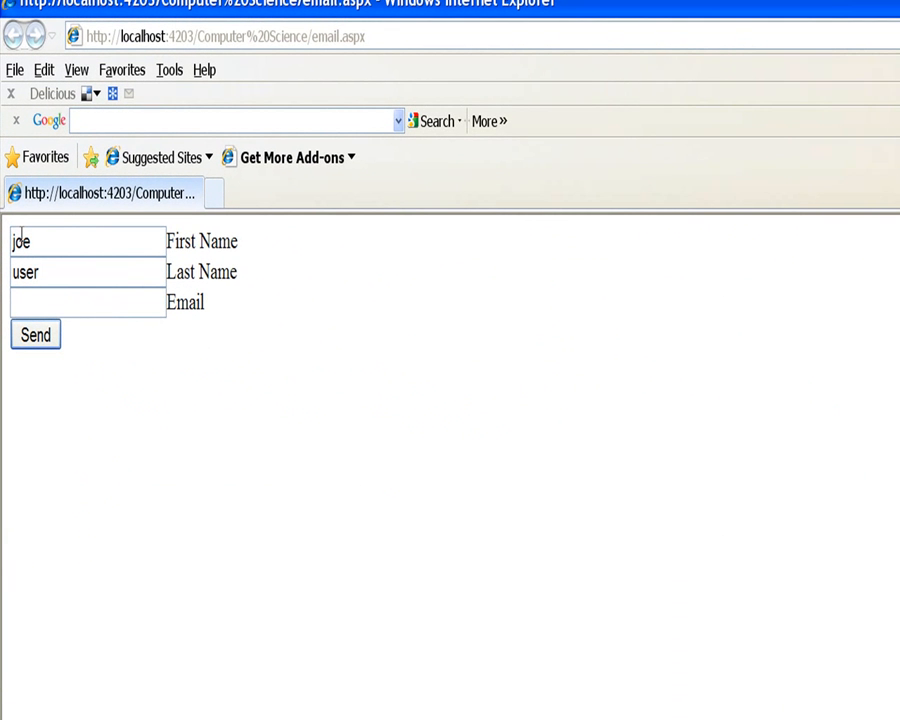
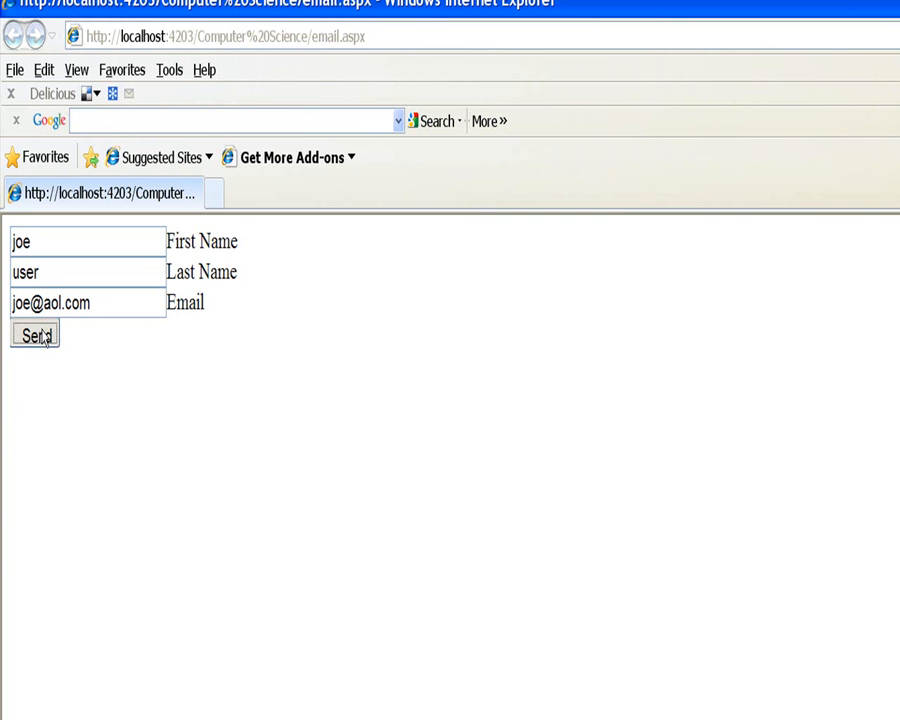
left_click(35, 334)
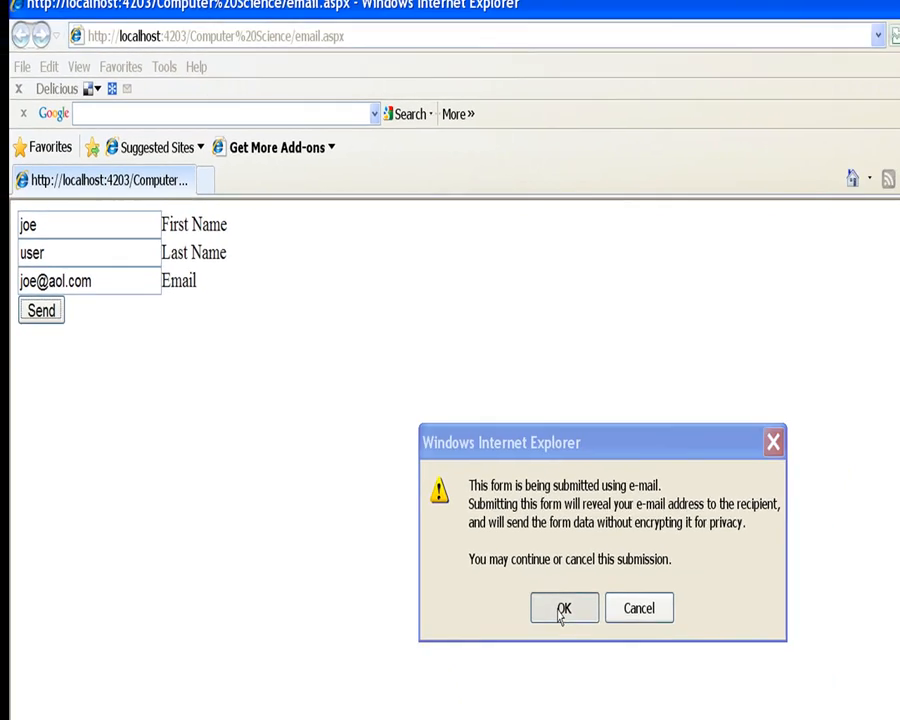
Confirm the e-mail submission warning, deny Outlook's send request, and return to Visual Web Developer
left_click(564, 608)
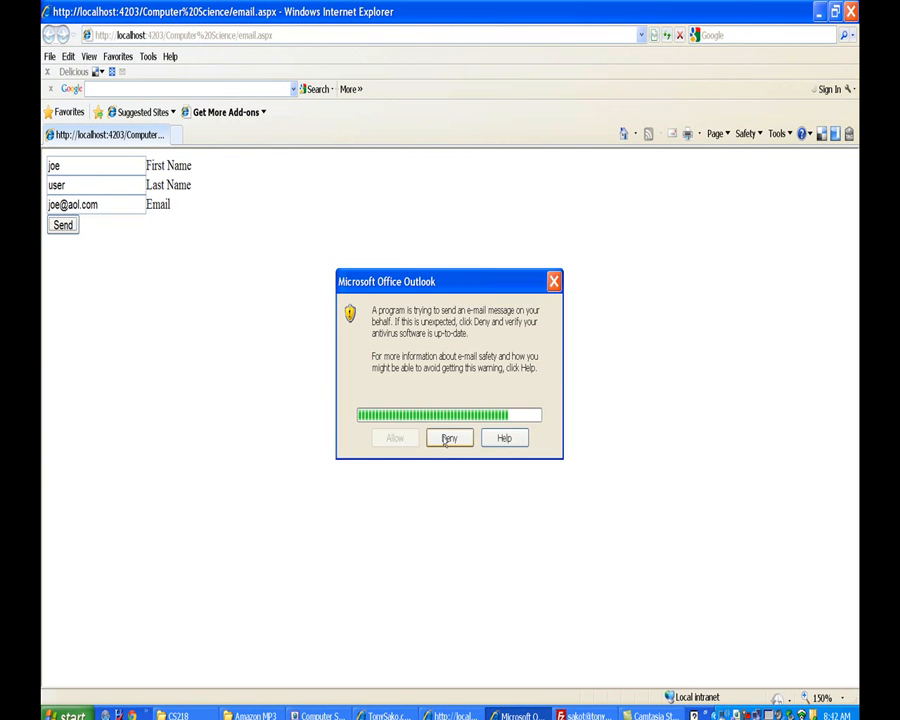
left_click(449, 438)
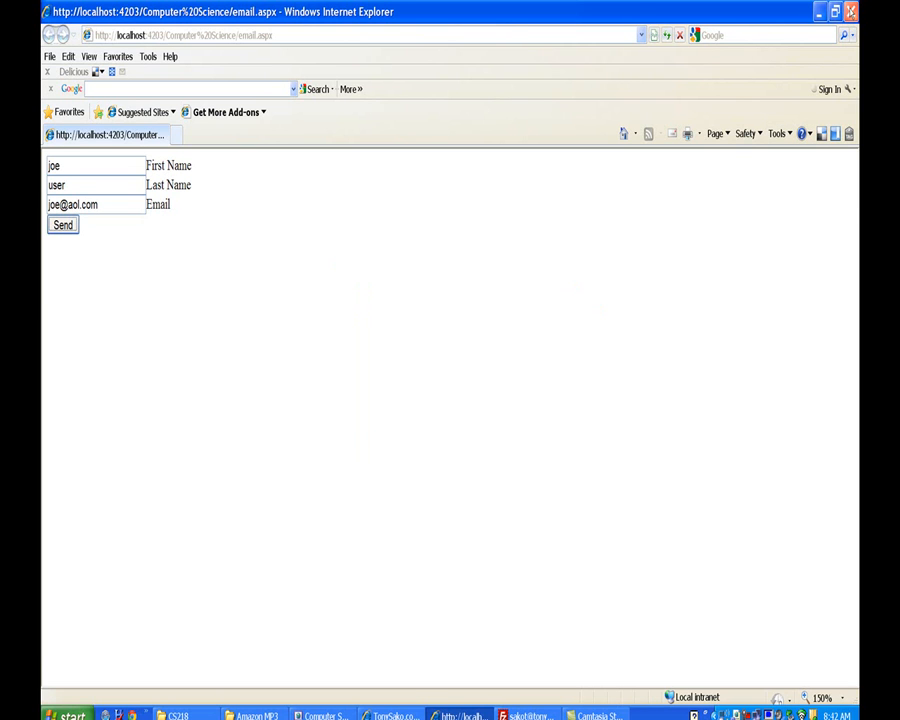
left_click(322, 714)
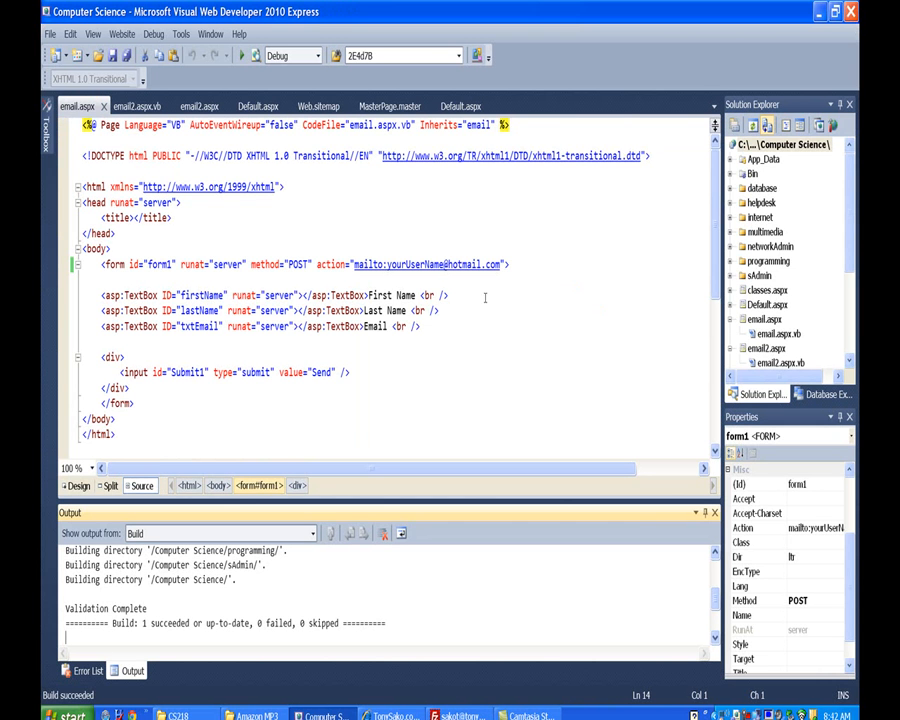